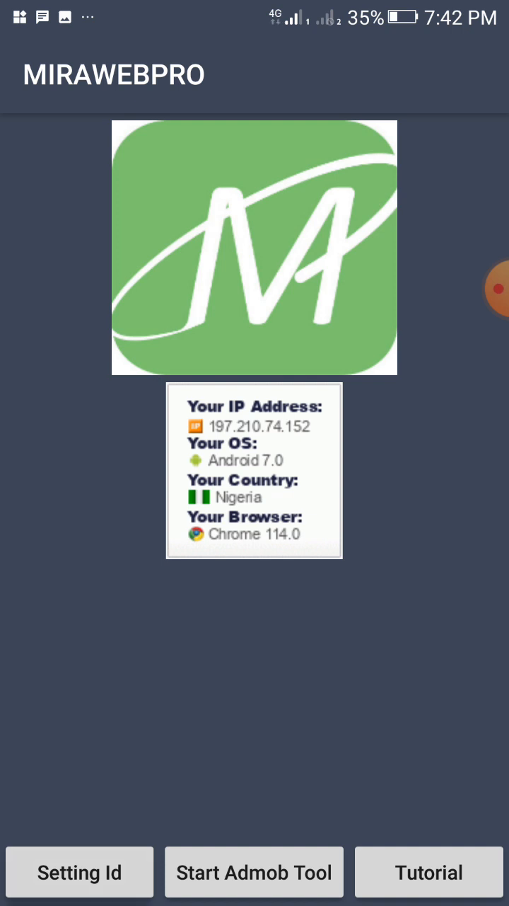
click(80, 871)
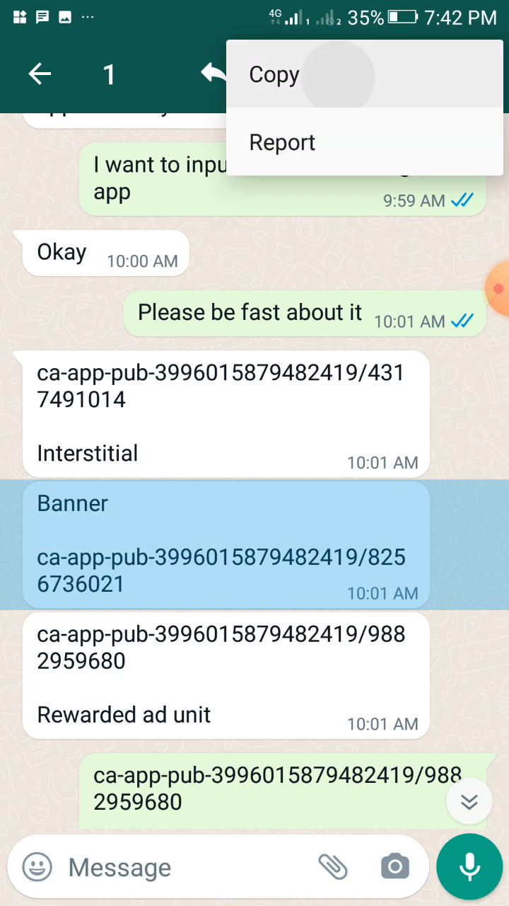
click(275, 74)
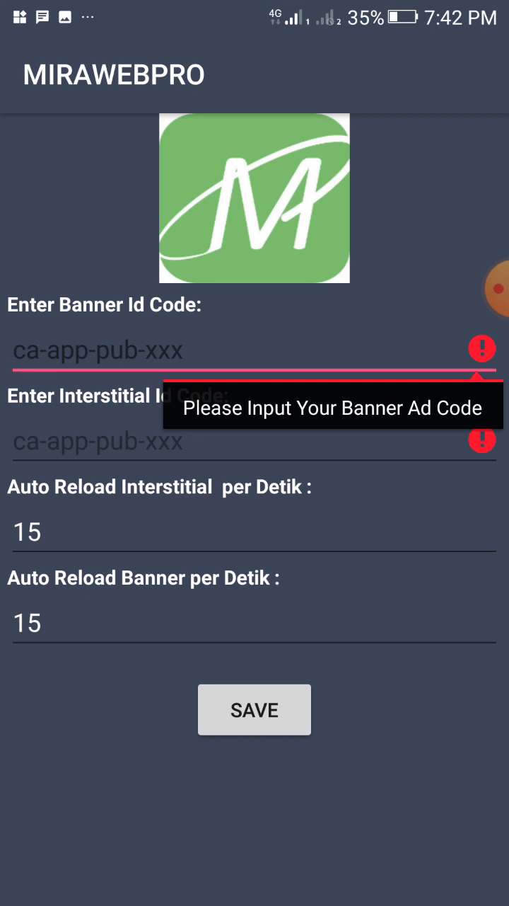
text(ca-app-pub-3996015879482419/8256736021)
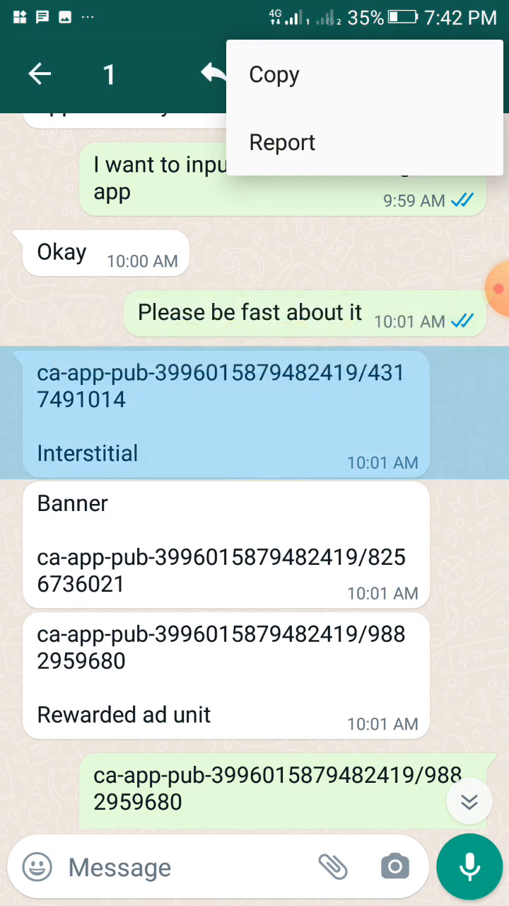
click(273, 75)
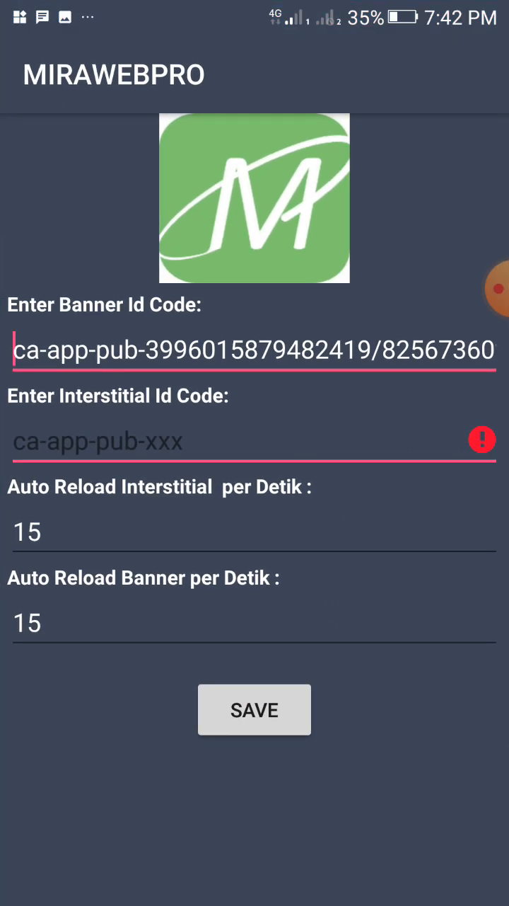
text(ca-app-pub-3996015879482419/4317491014 Interstitial)
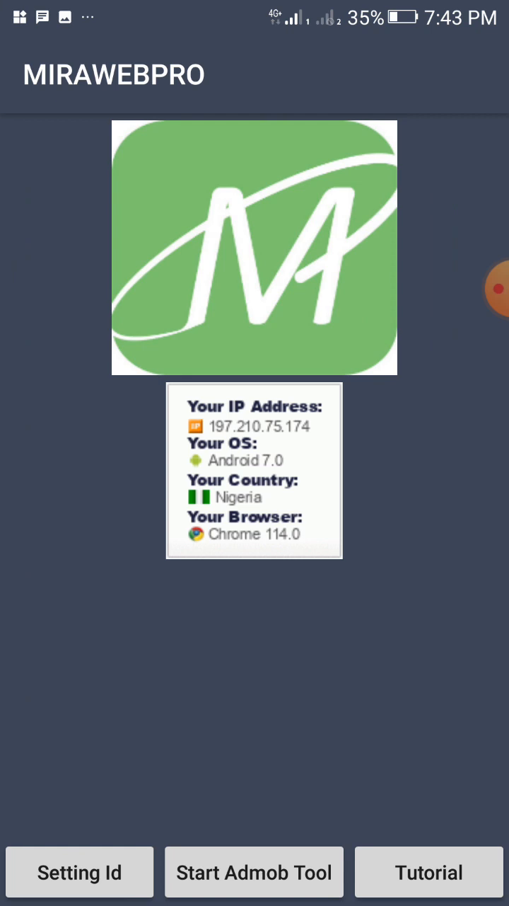
Step: Start the AdMob auto-impression run and let it reach 24 banner, 5 interstitial
click(254, 871)
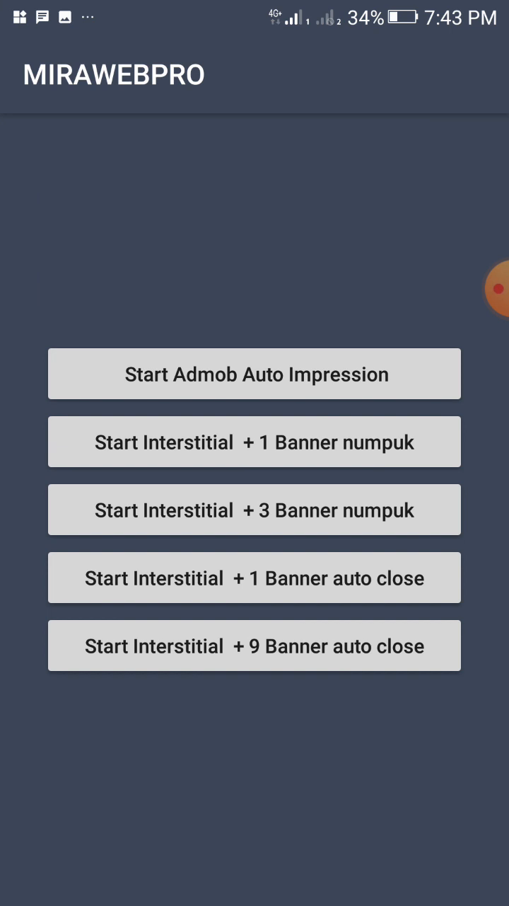
click(255, 509)
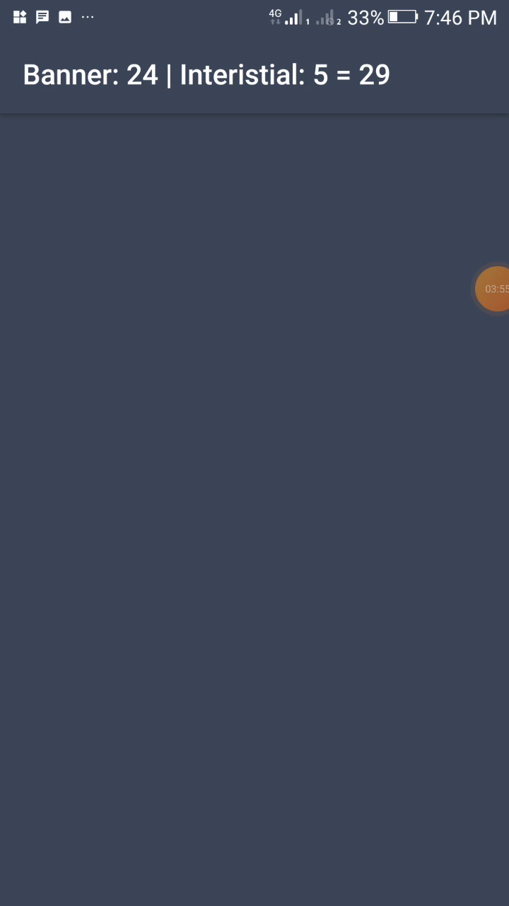
Step: Keep the auto-impression run going until the counter shows 30 impressions
click(494, 288)
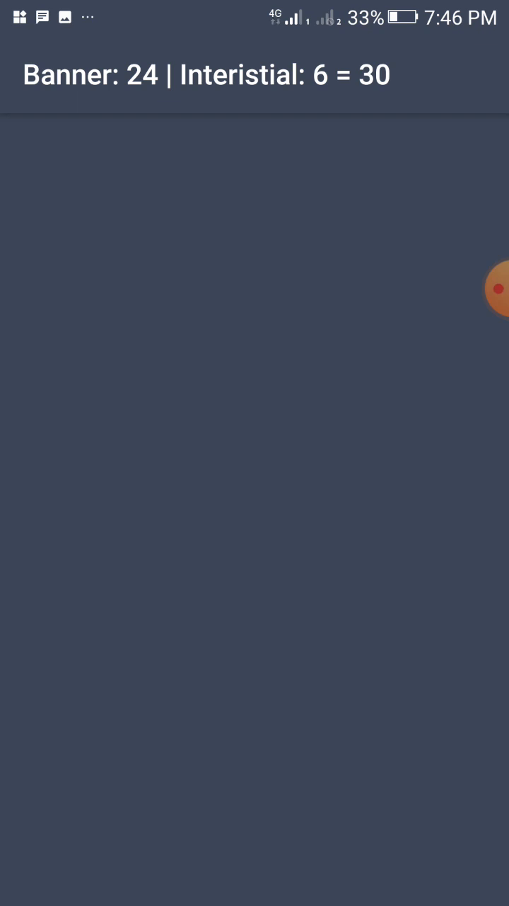
click(499, 289)
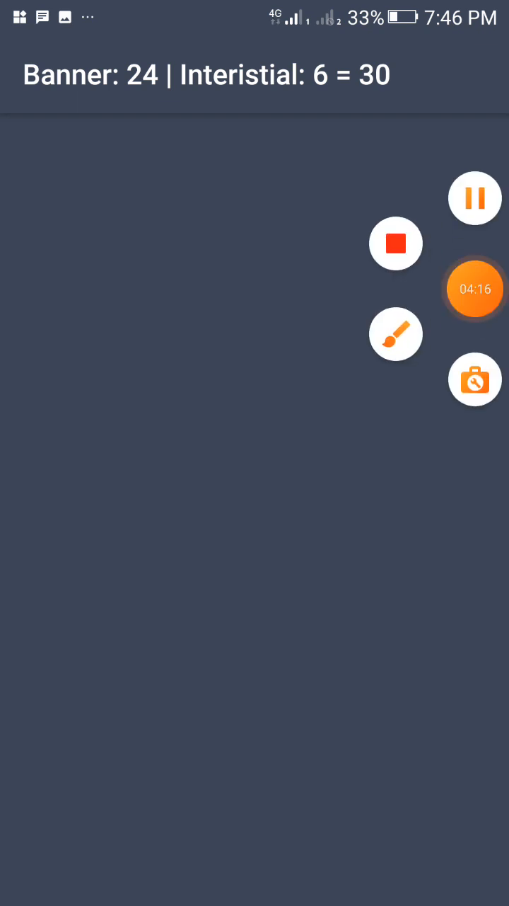